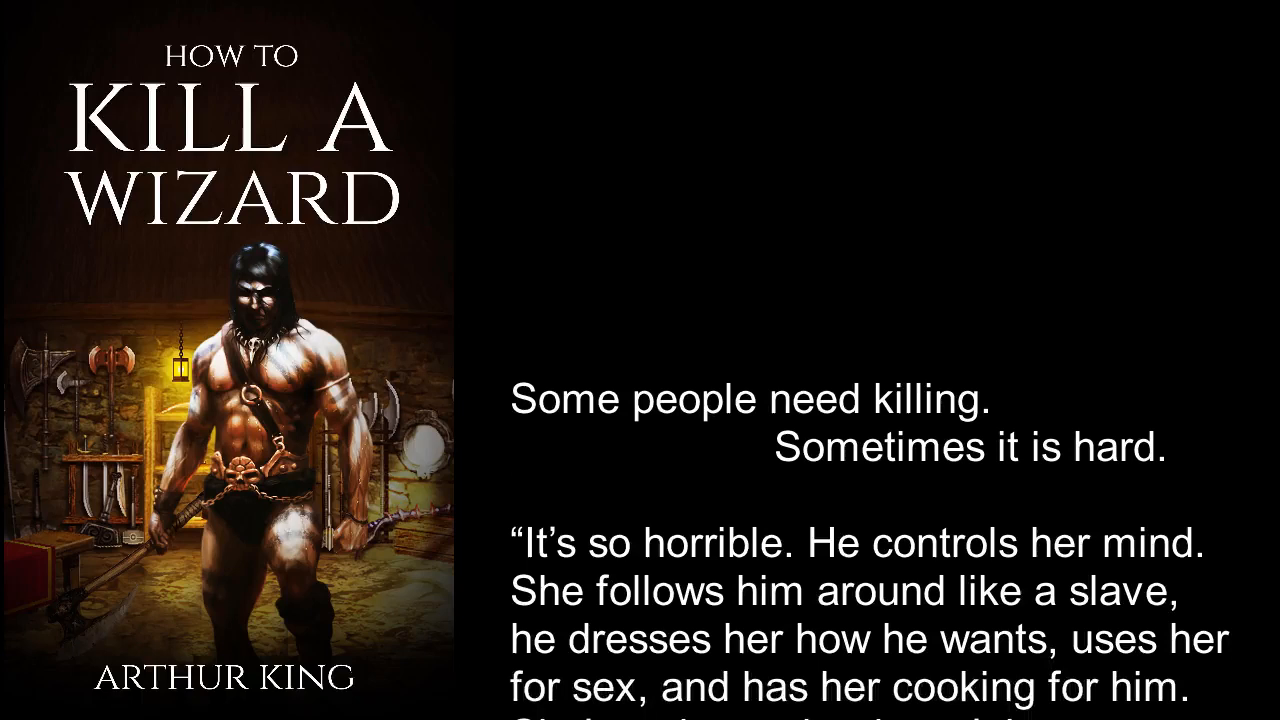
{"action": "scroll", "scroll_direction": "down", "scroll_amount": 3}
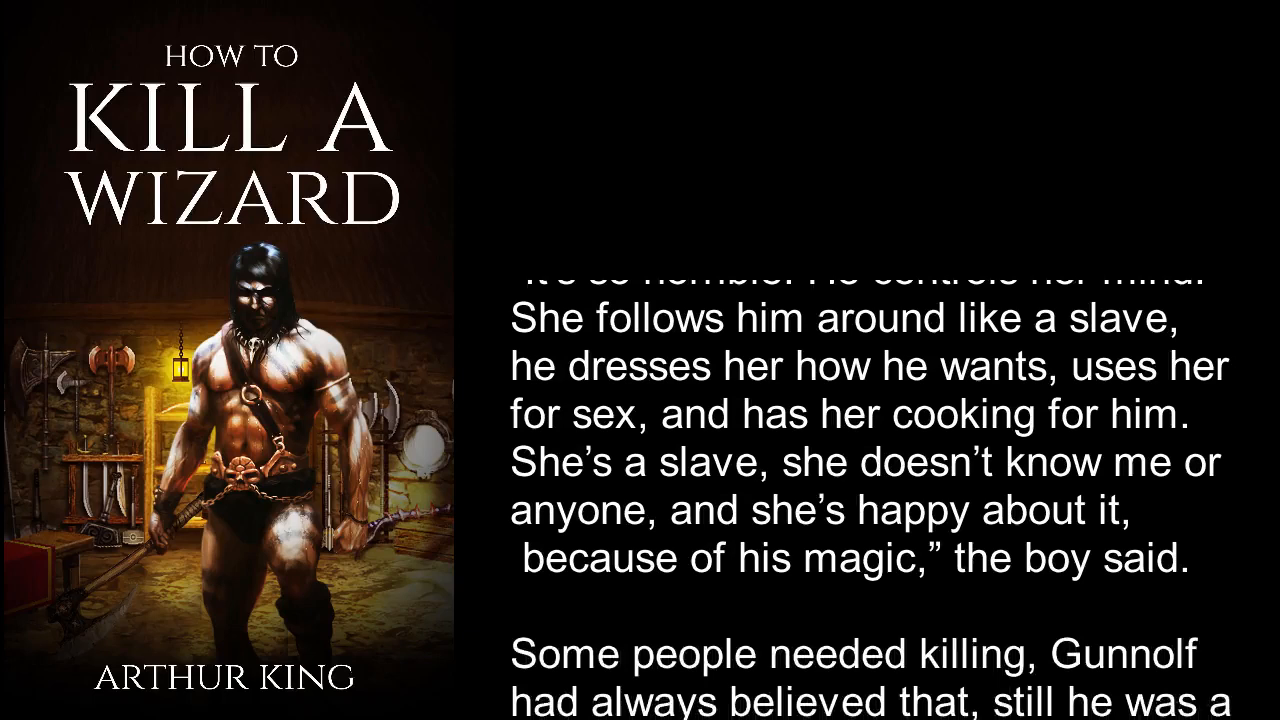
{"action": "scroll", "scroll_direction": "down", "scroll_amount": 3}
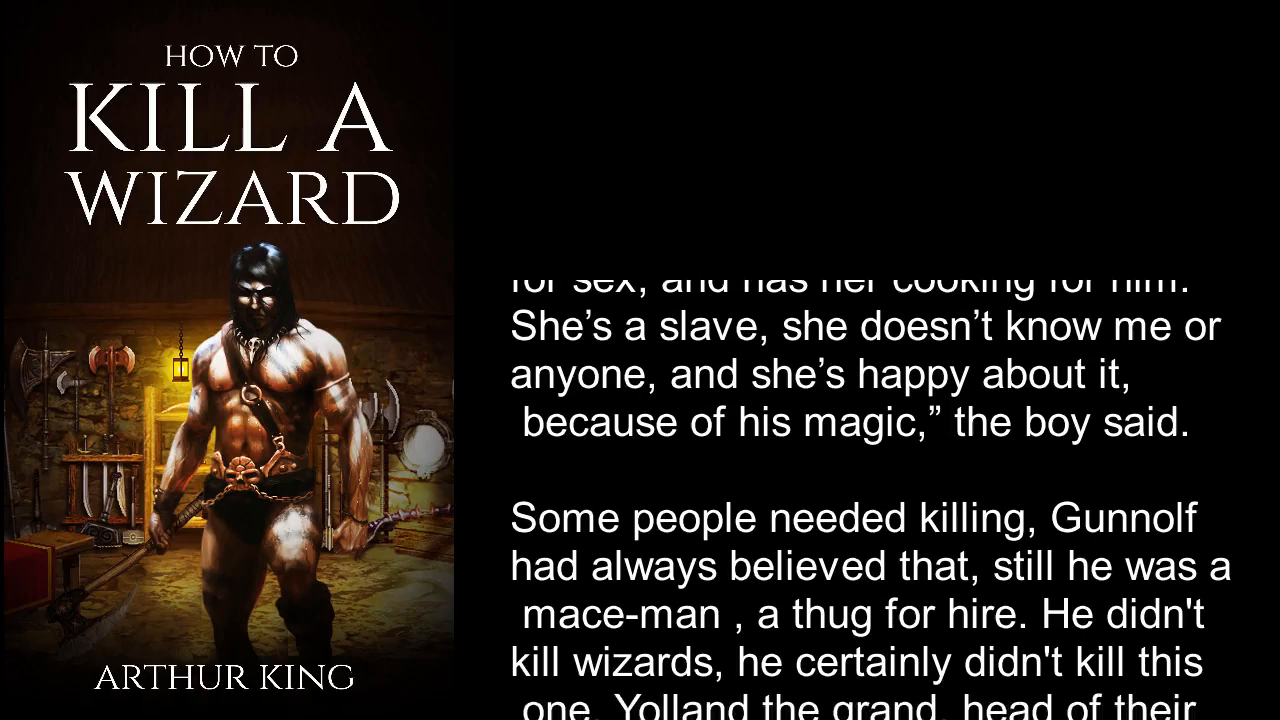
{"action": "scroll", "scroll_direction": "down", "scroll_amount": 3}
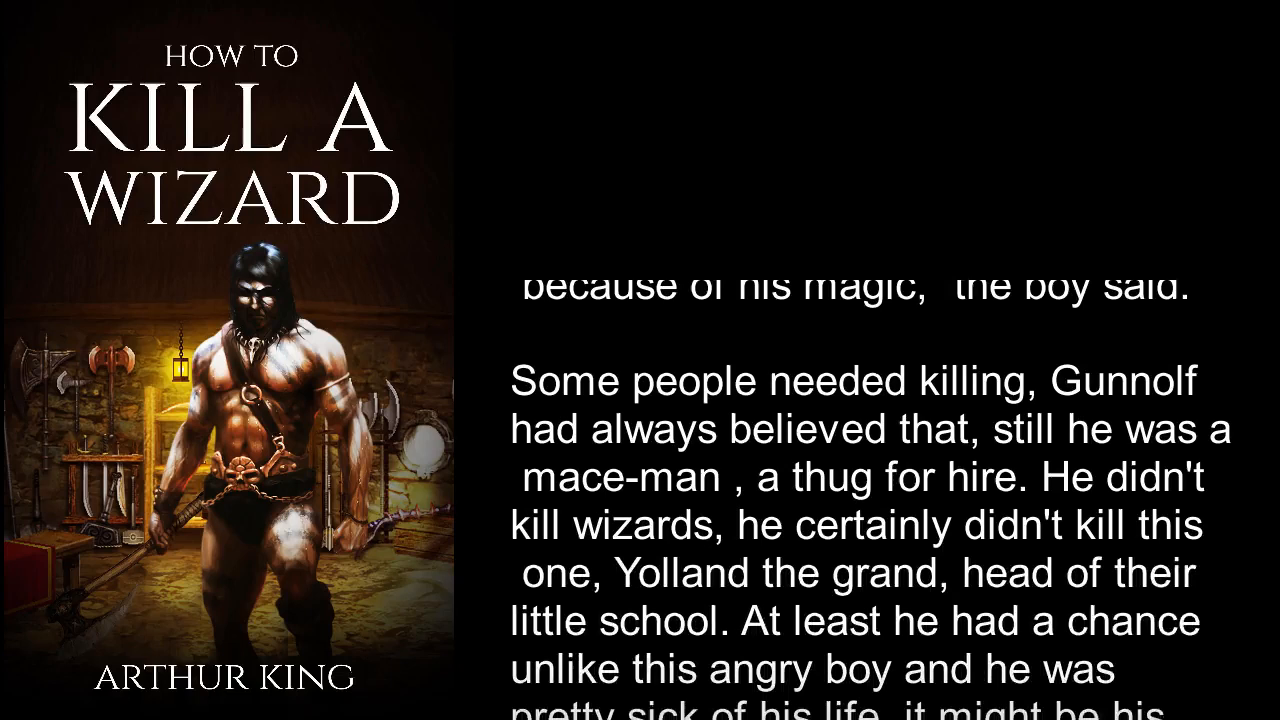
{"action": "scroll", "scroll_direction": "down", "scroll_amount": 3}
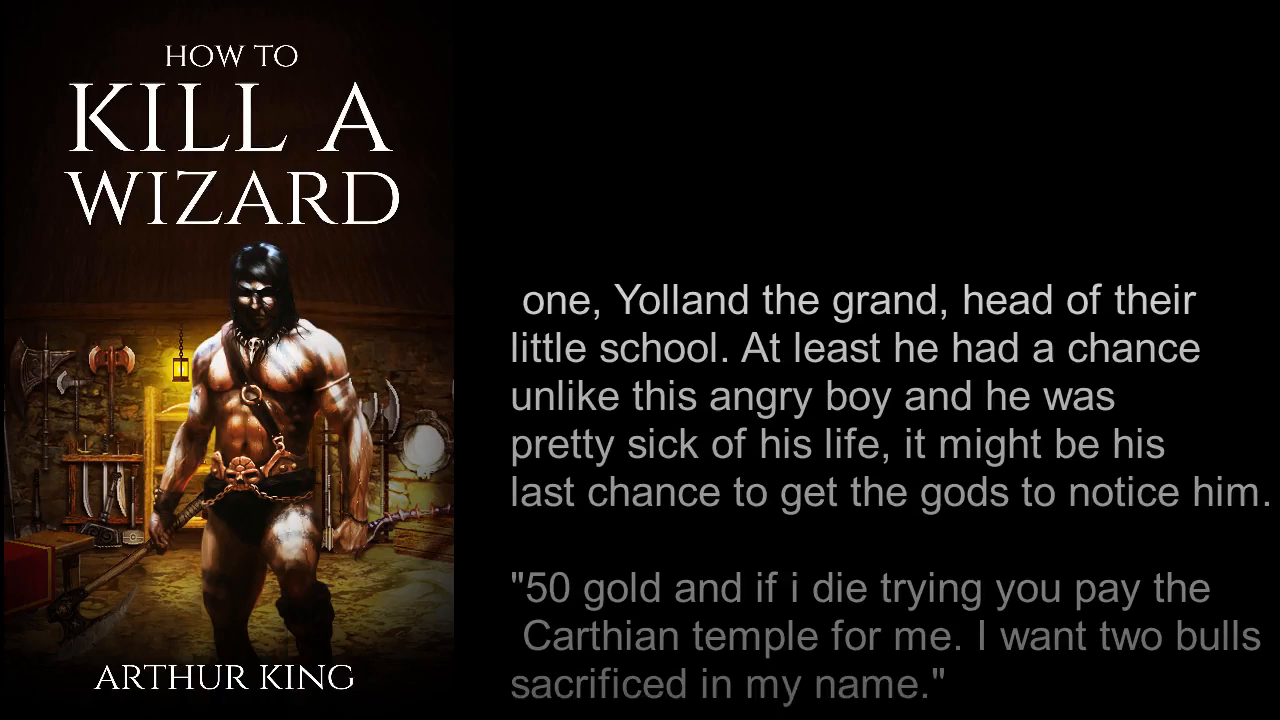
{"action": "scroll", "scroll_direction": "down", "scroll_amount": 3}
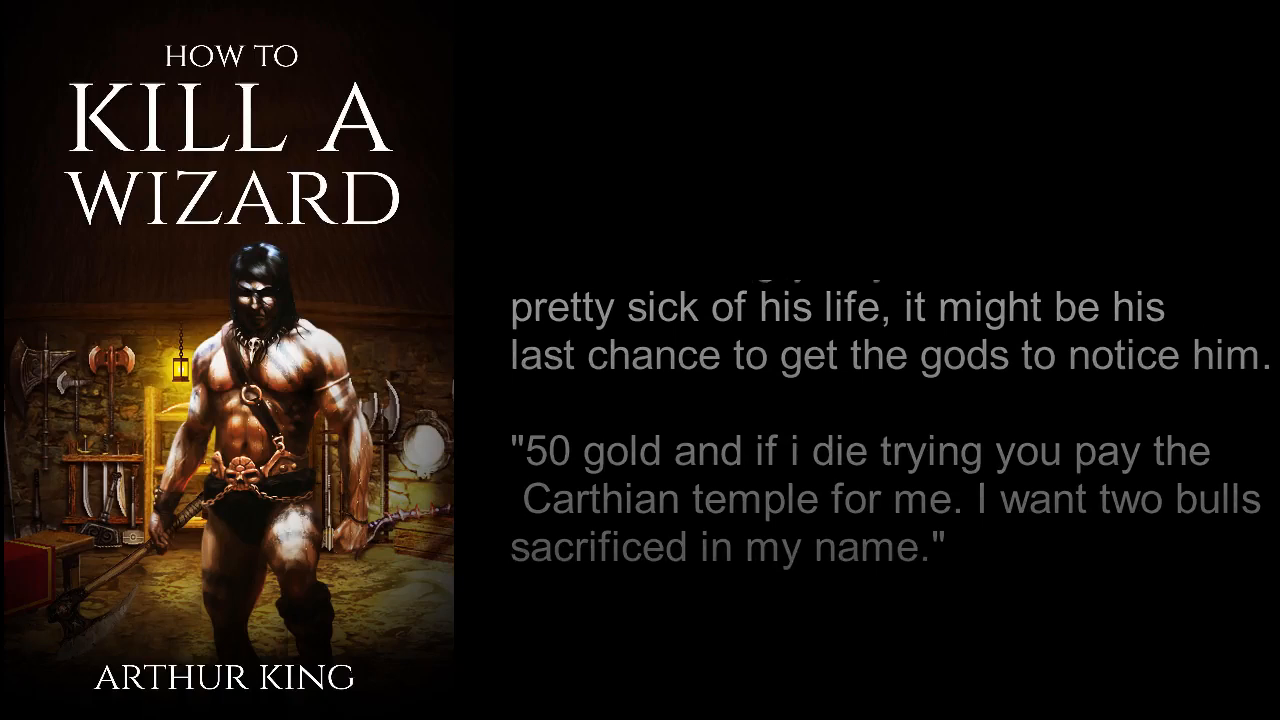